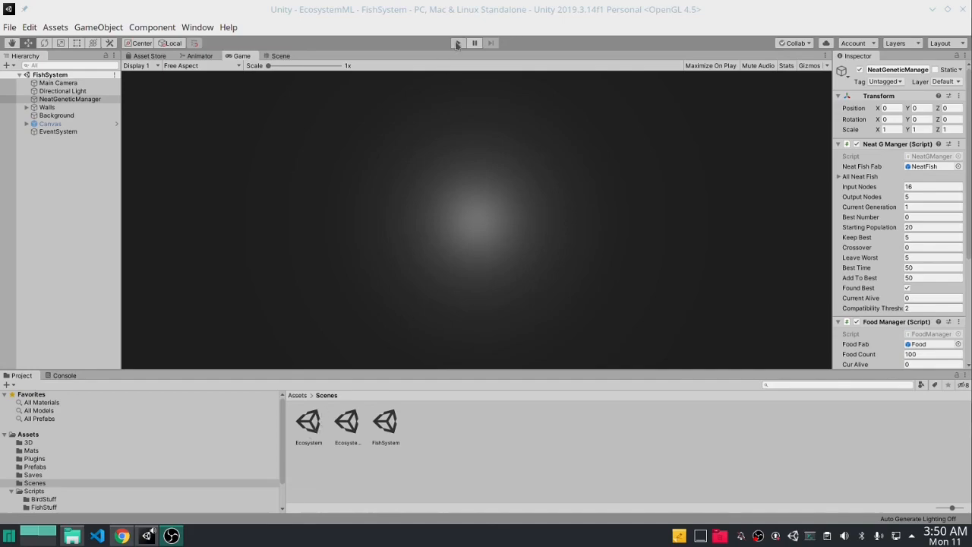
Start the FishSystem scene running in Play mode
left_click(457, 42)
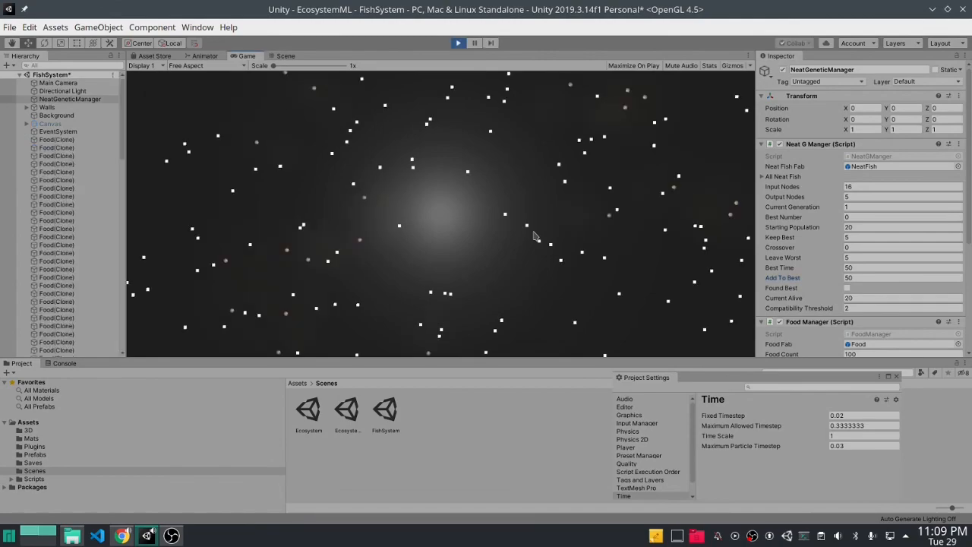
mouse_move(391, 313)
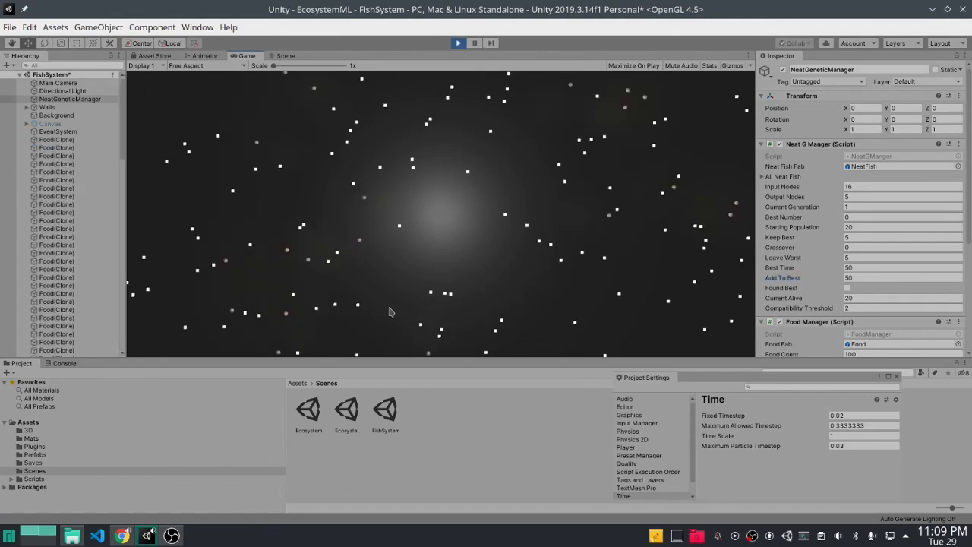
mouse_move(623, 311)
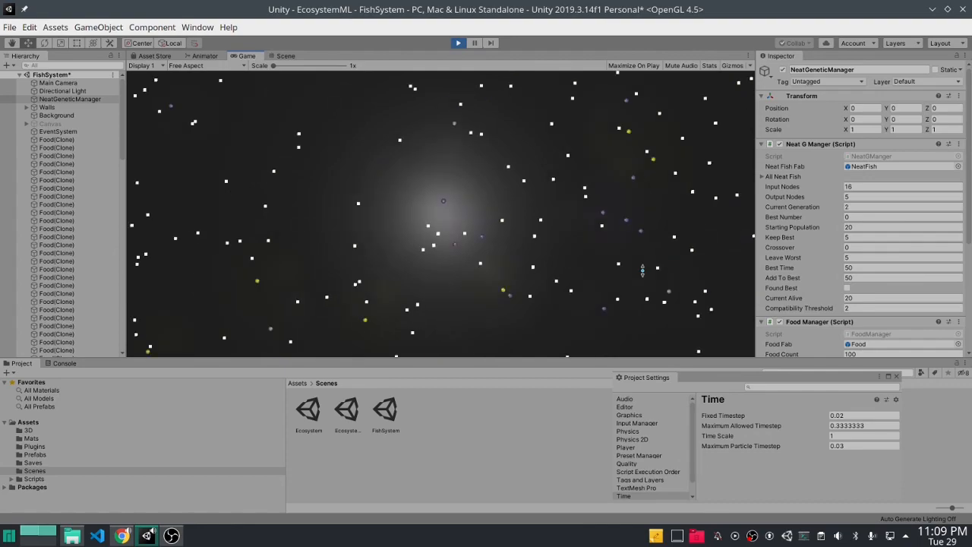
mouse_move(344, 267)
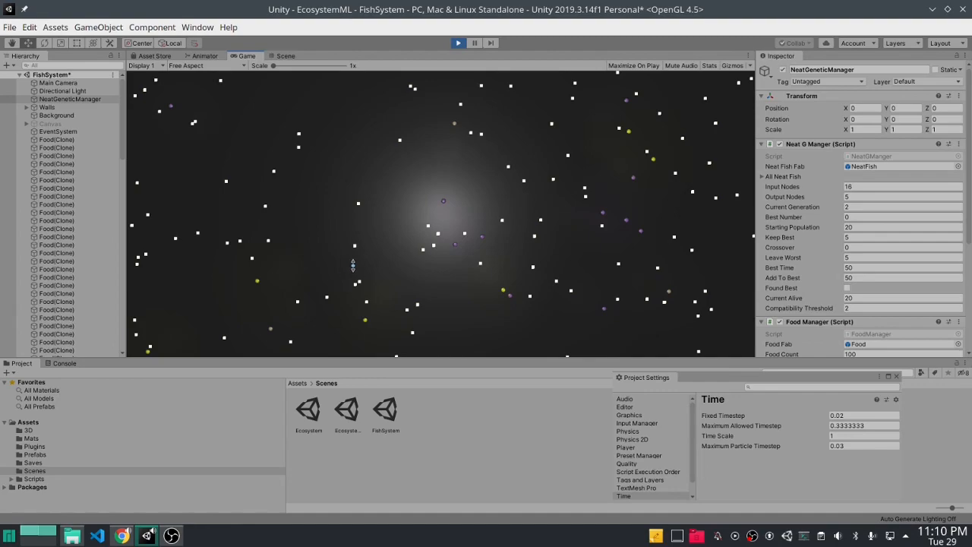
mouse_move(547, 298)
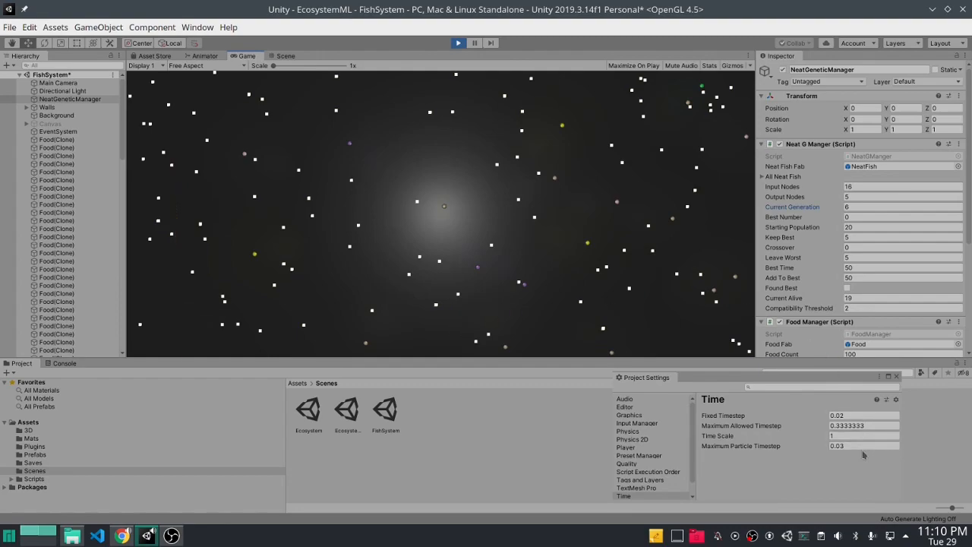
Edit the Time Scale value while the fish simulation keeps running
left_click(863, 435)
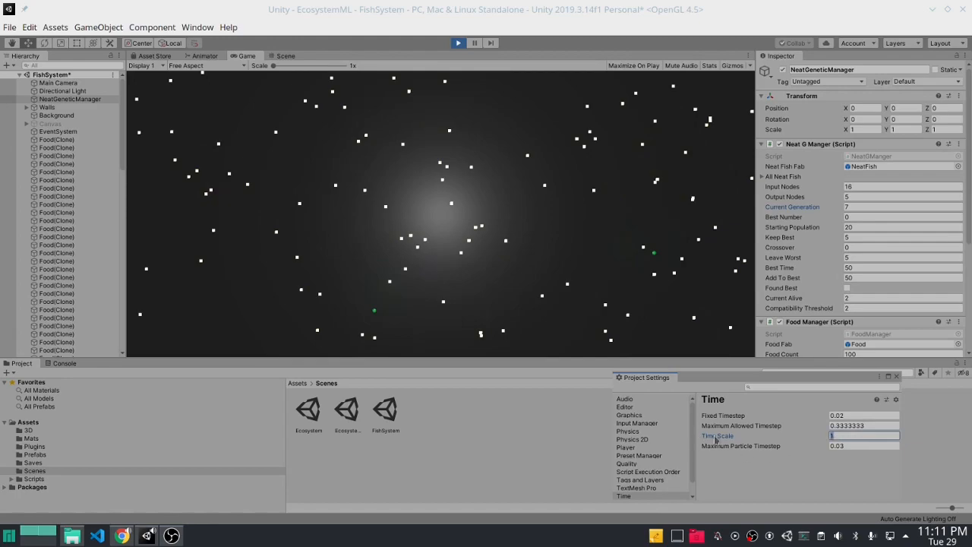
mouse_move(28, 28)
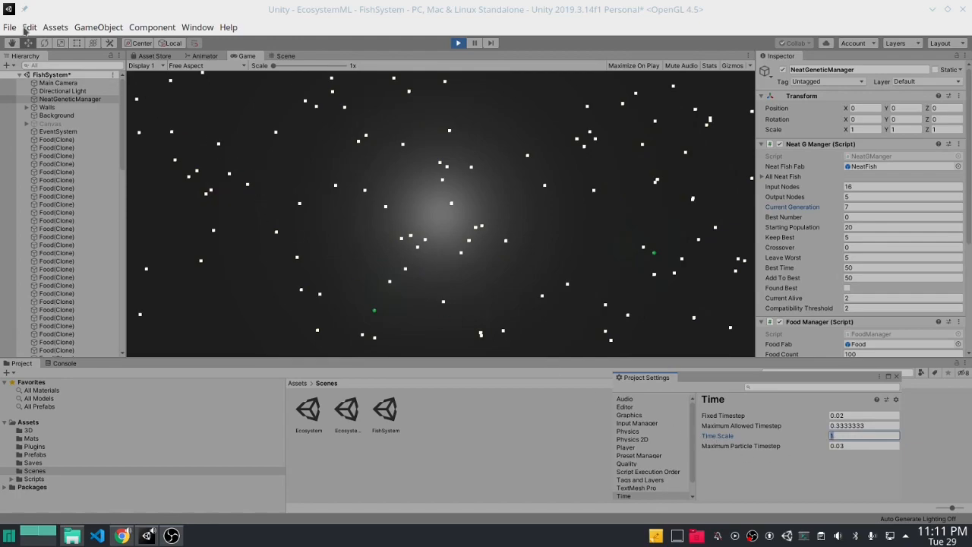
left_click(54, 27)
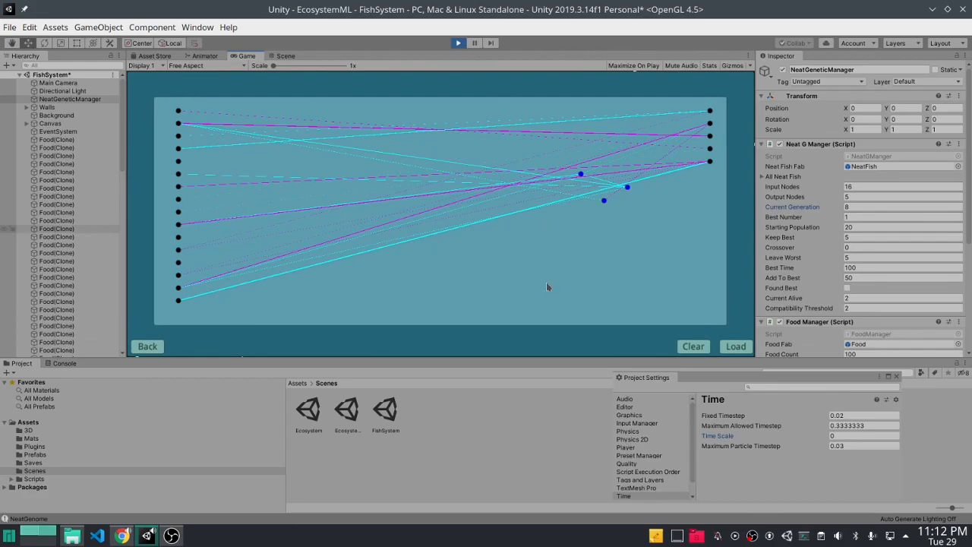
mouse_move(568, 237)
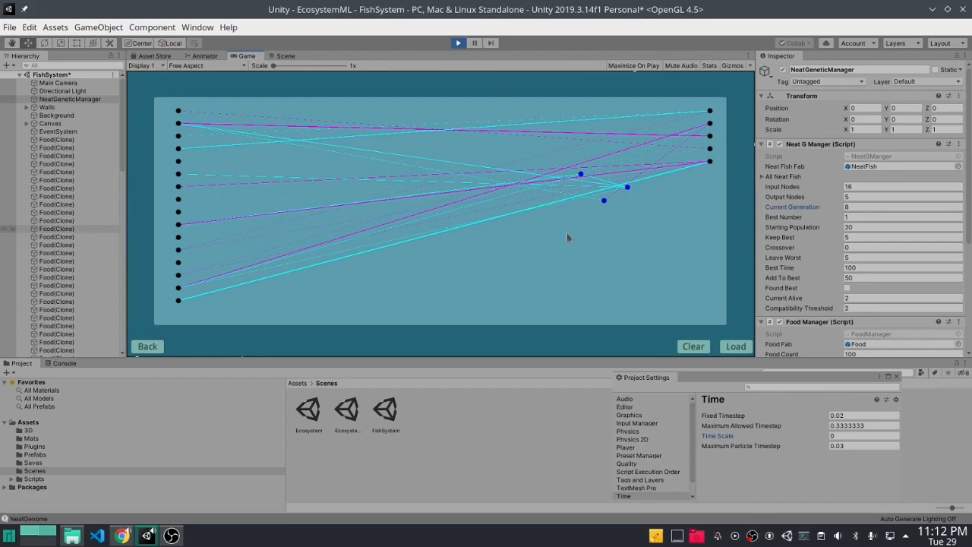
mouse_move(320, 240)
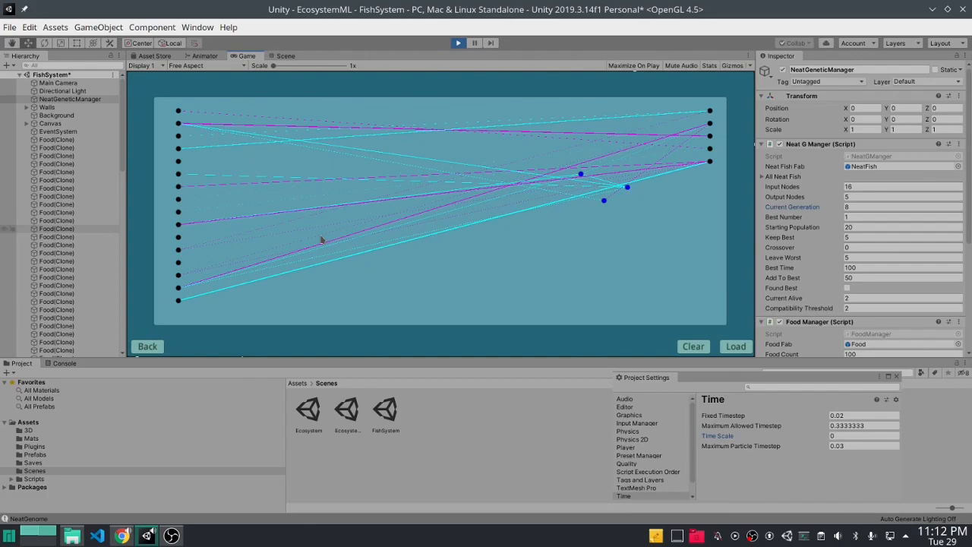
mouse_move(520, 273)
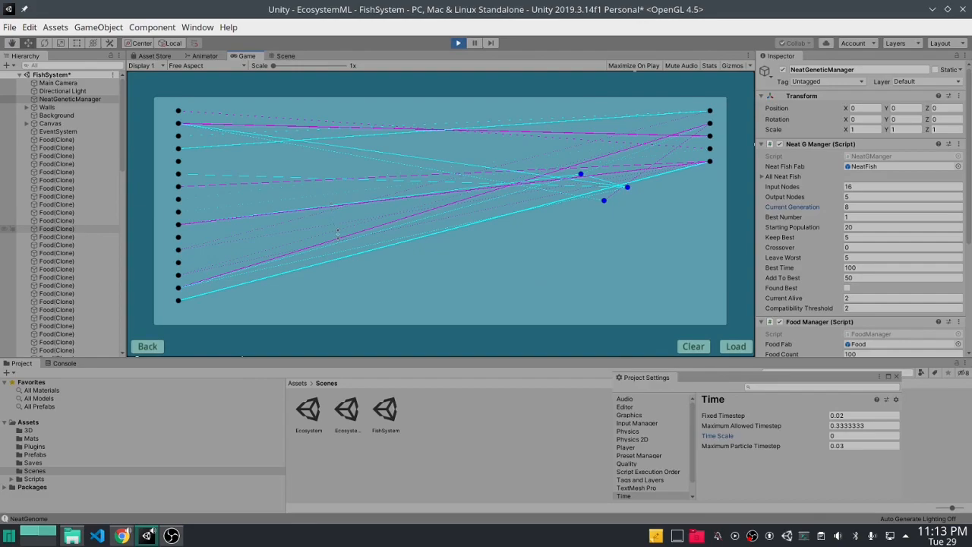
mouse_move(500, 287)
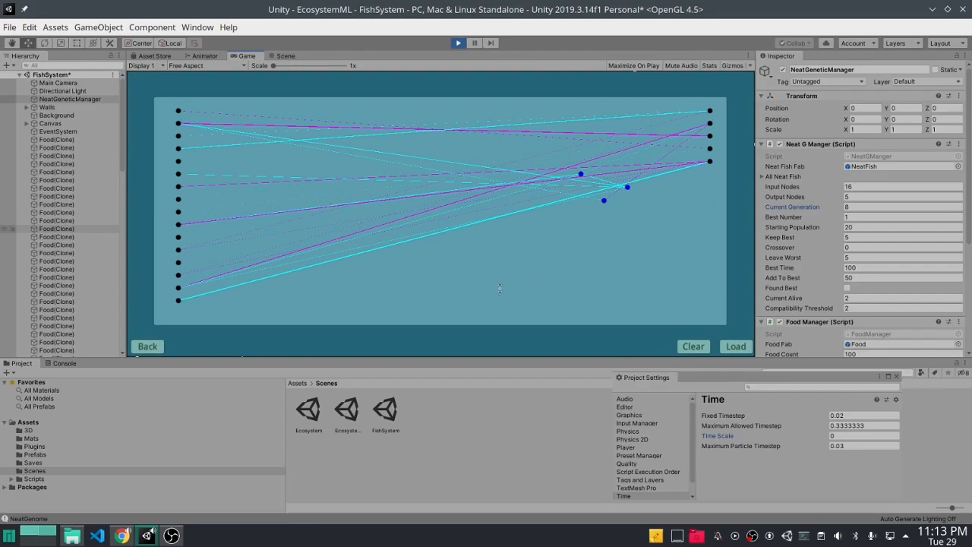
mouse_move(489, 292)
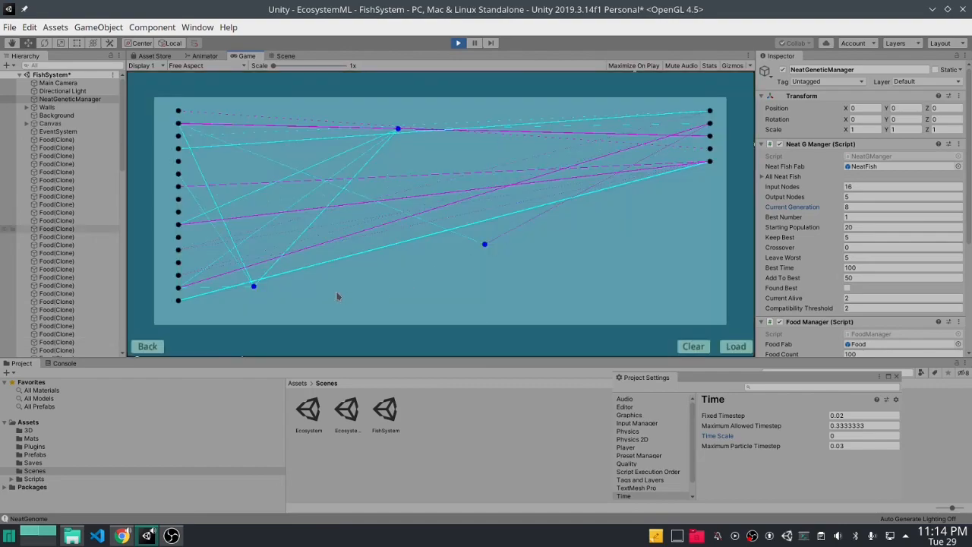
mouse_move(492, 304)
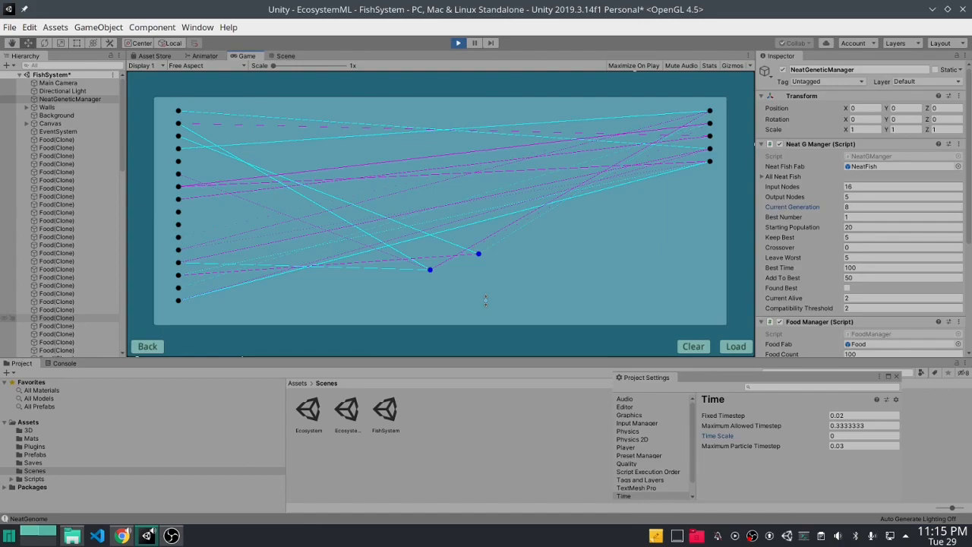
mouse_move(401, 118)
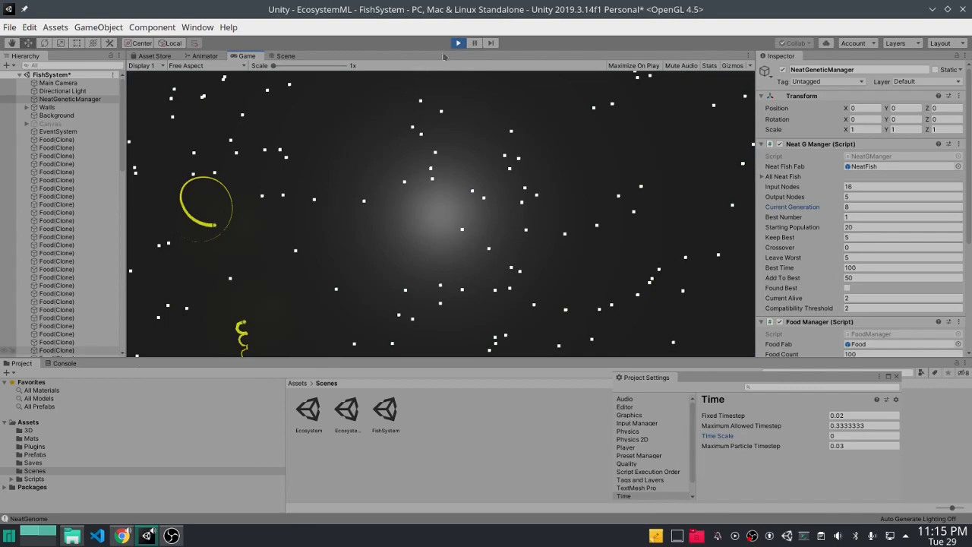
Stop the simulation and revise the NeatGeneticManager's Found Best toggle and Keep Best value
left_click(458, 42)
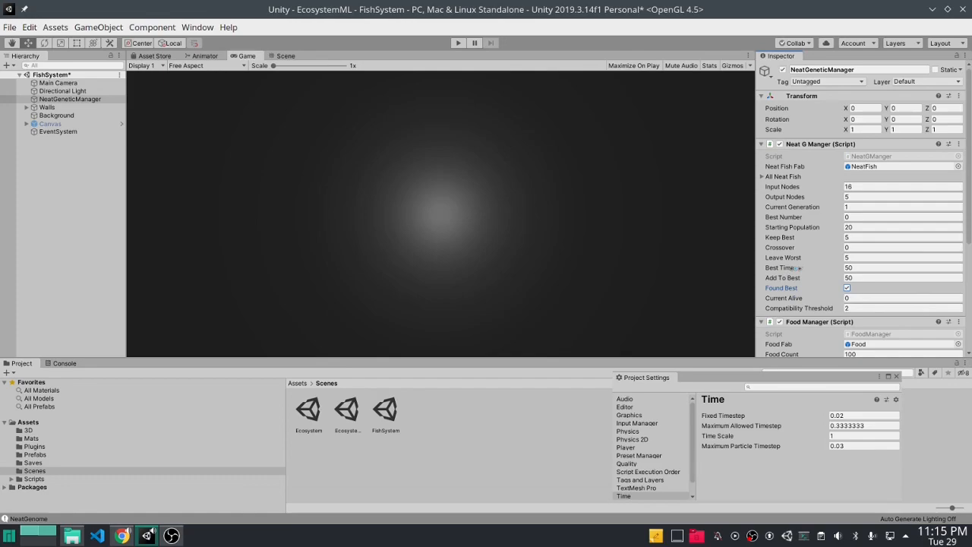
left_click(903, 267)
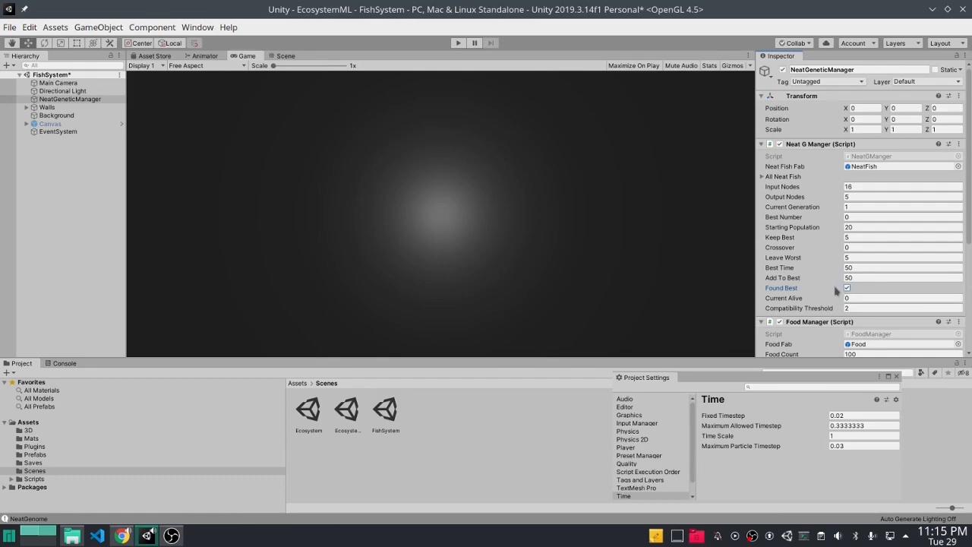
left_click(902, 298)
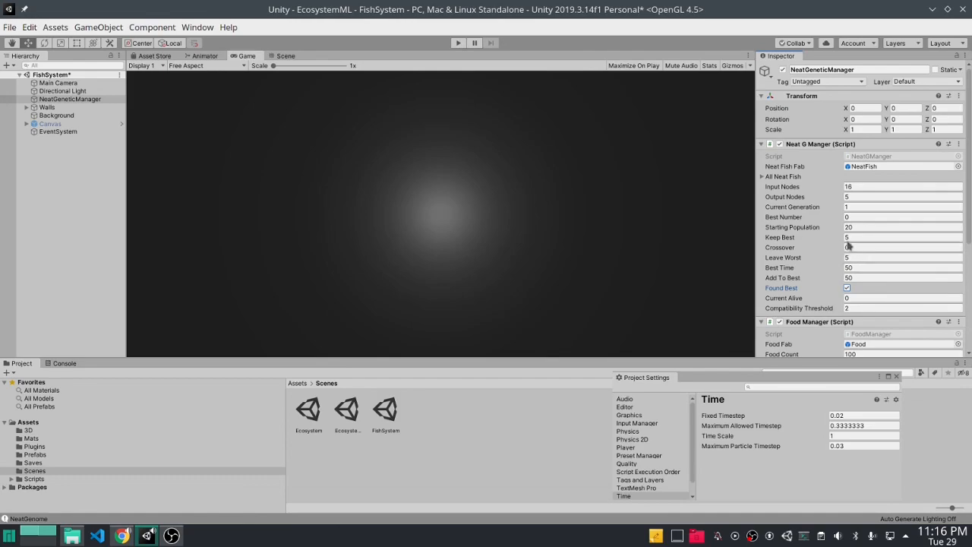
left_click(902, 246)
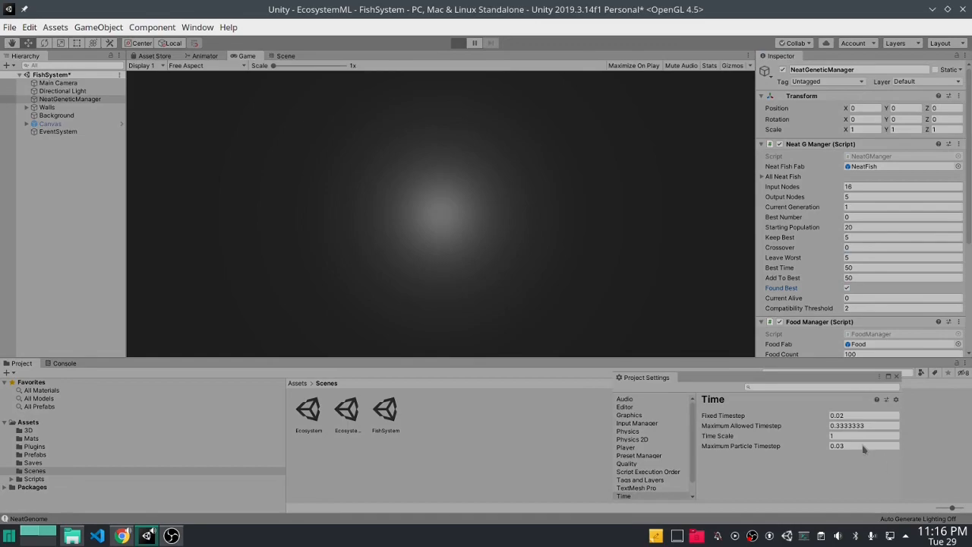
Restart Play mode for a fresh run with the revised NEAT settings
left_click(459, 43)
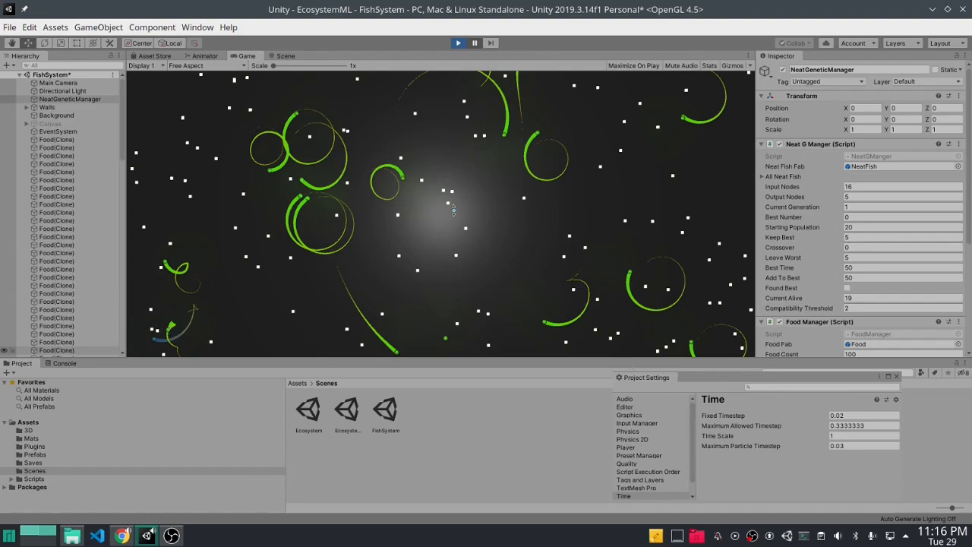
mouse_move(471, 215)
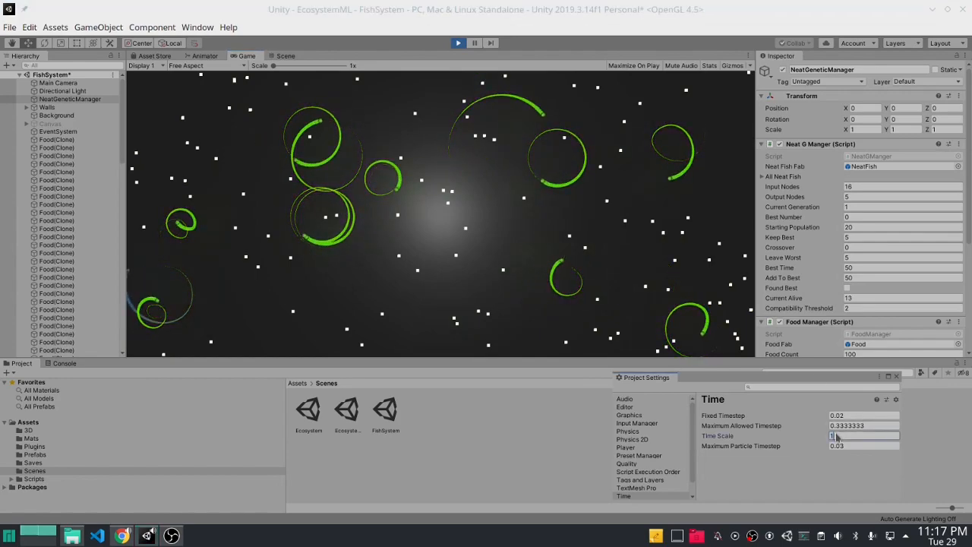
Begin entering a new Time Scale value of 2 during the fresh run
type("20")
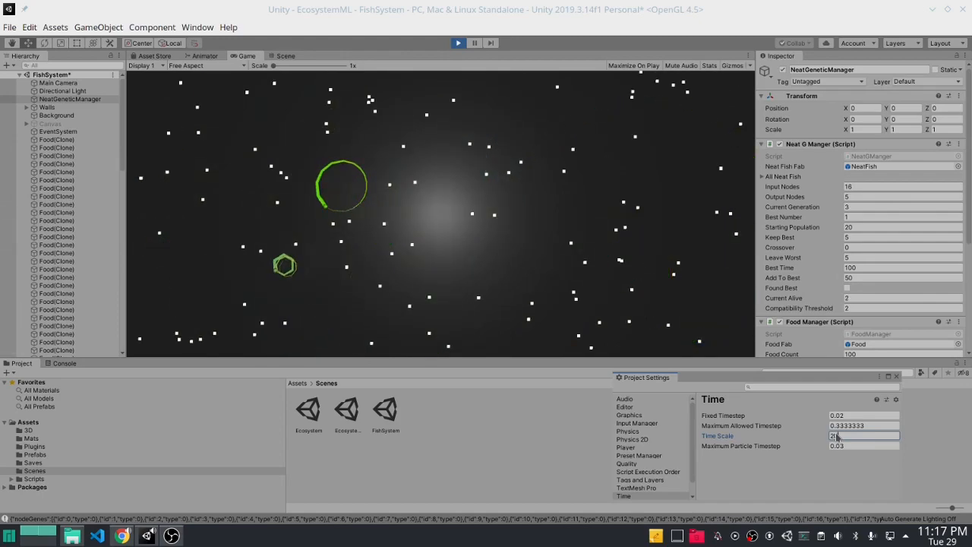
Set the Time Scale to 20 and watch the whole tank in the Scene view
type("20")
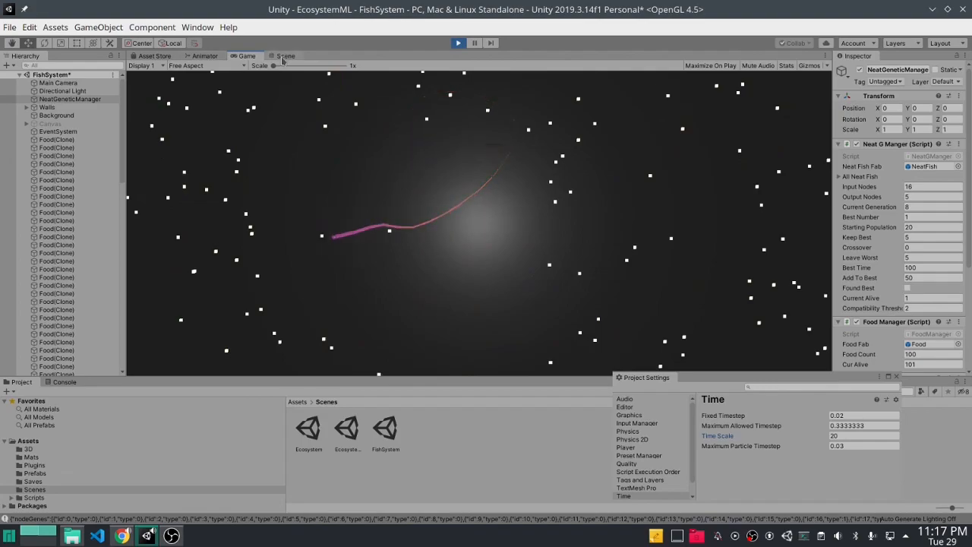
left_click(286, 54)
type("0")
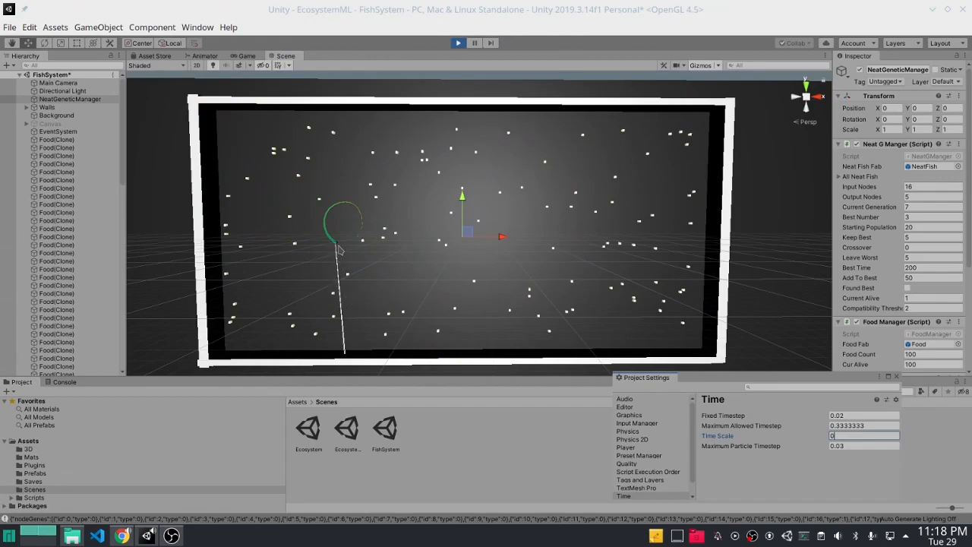
mouse_move(524, 259)
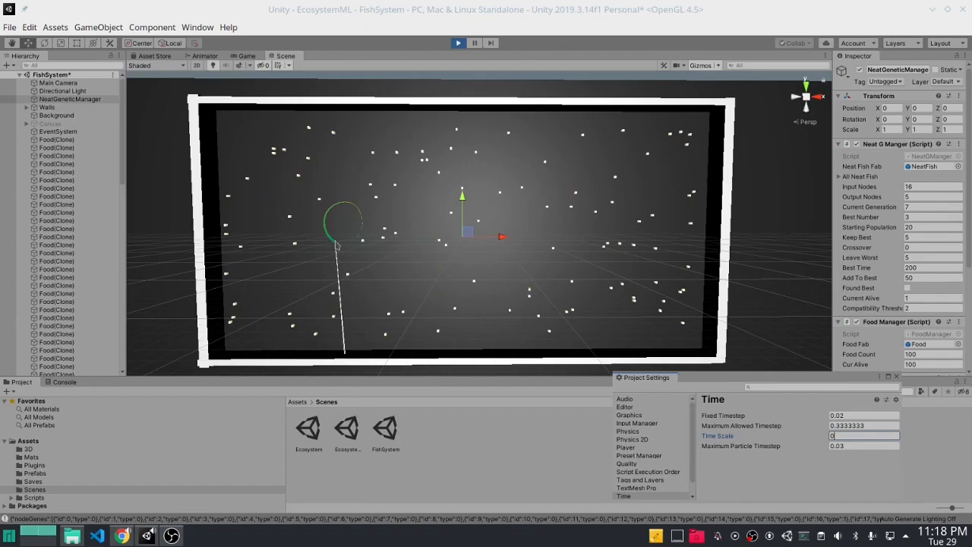
mouse_move(344, 258)
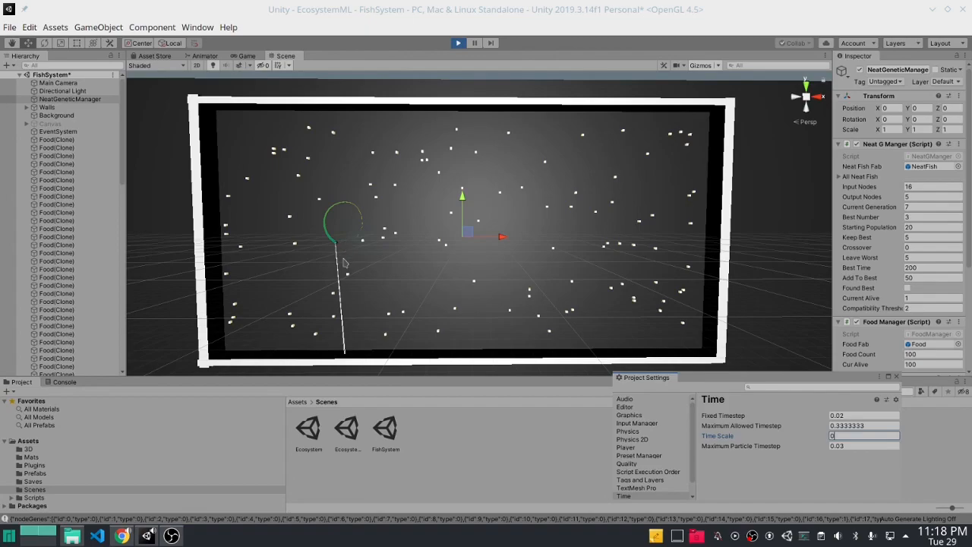
mouse_move(340, 258)
type("20")
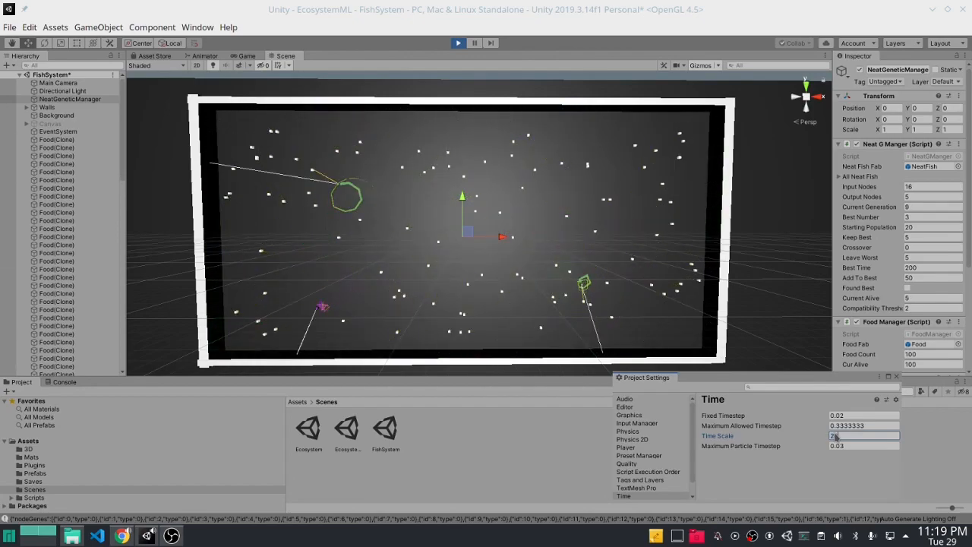
Return to the Game view to watch the evolved generation-10 fish population
left_click(246, 55)
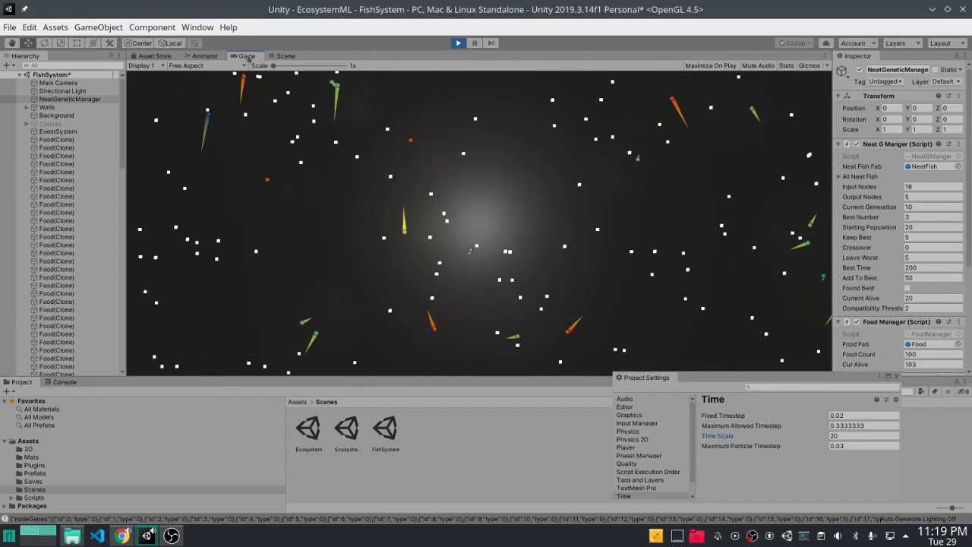